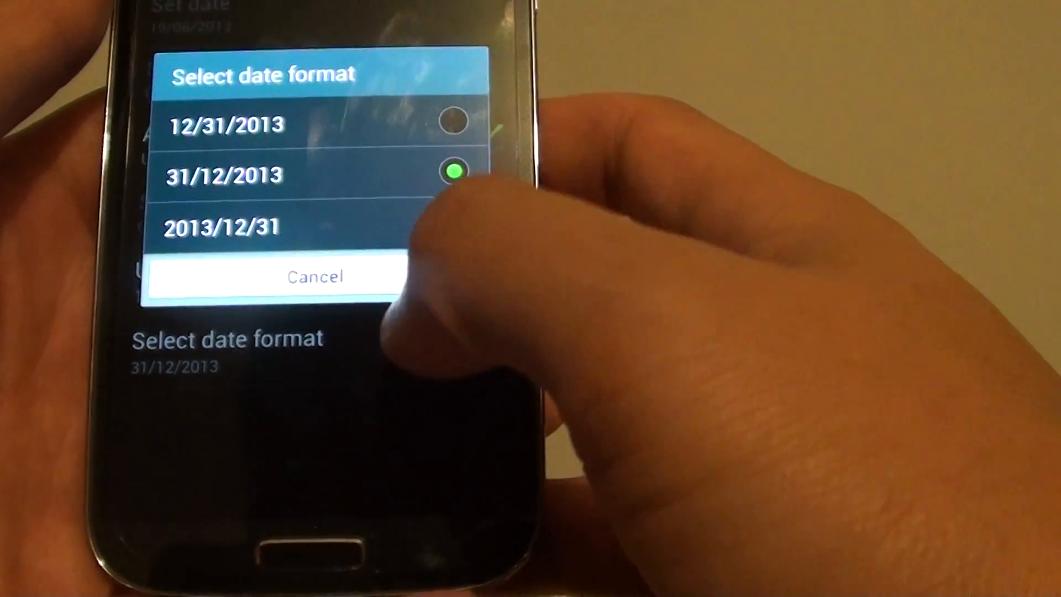
- Choose the day/month/year format 31/12/2013 in the Select date format dialog
left_click(316, 277)
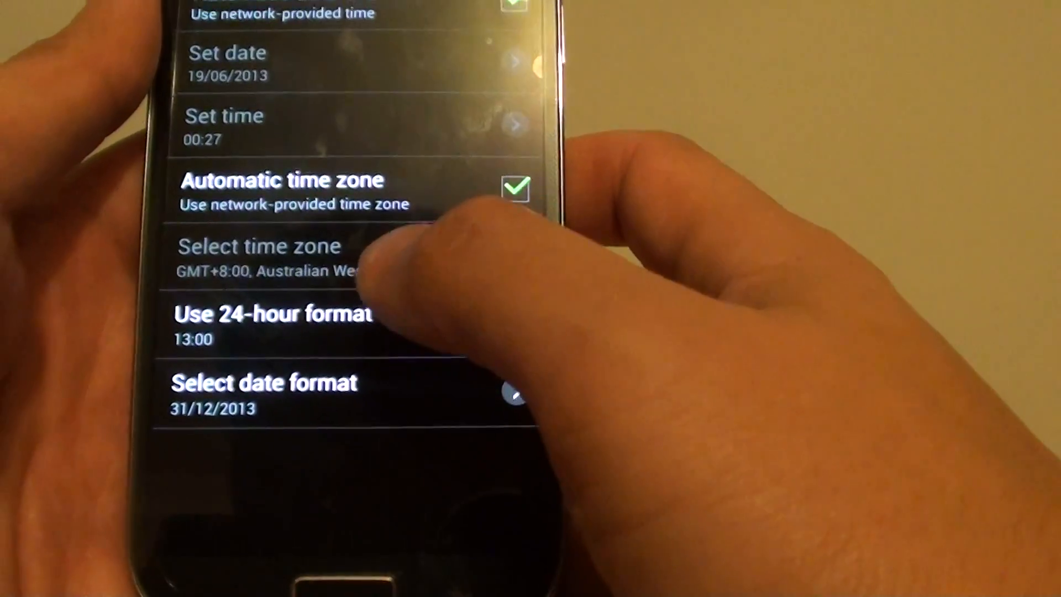
scroll("up", 3)
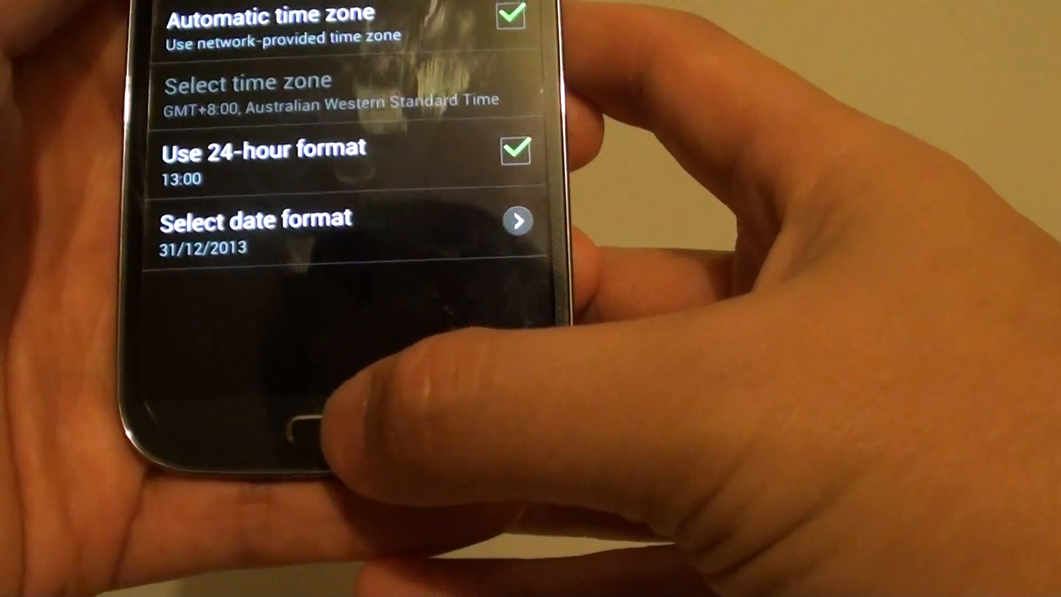
- Leave Date and time and return to the main Settings list
left_click(296, 422)
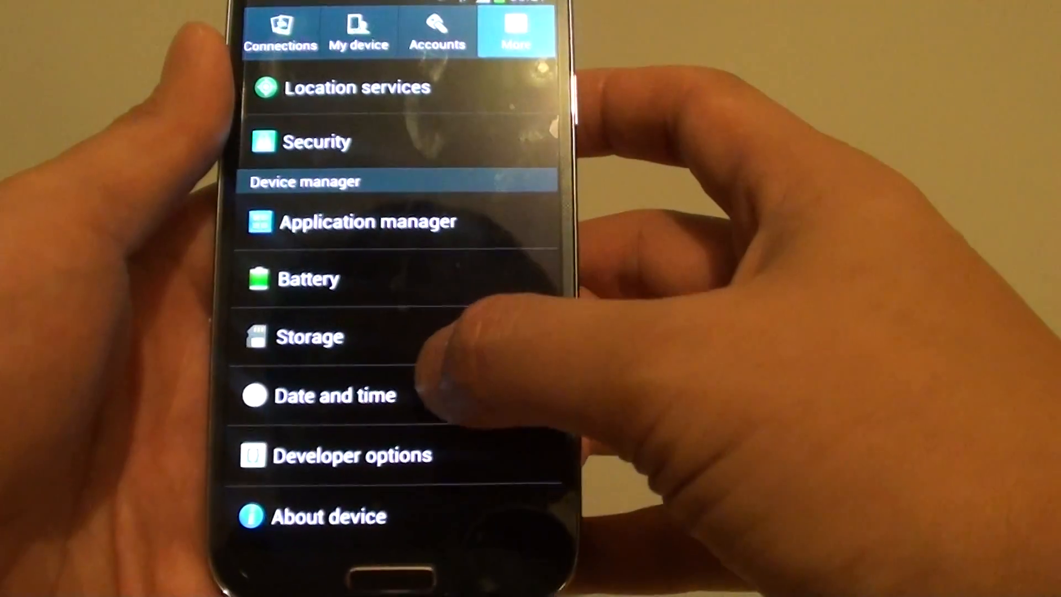
- Reopen Date and time and confirm the 31/12/2013 date format is still set
left_click(332, 395)
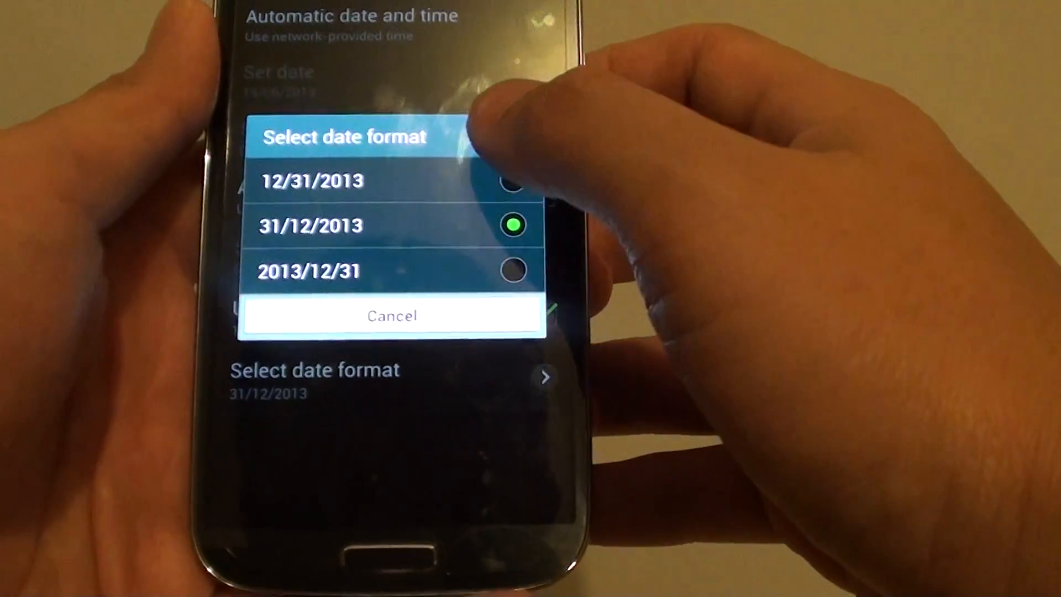
left_click(393, 316)
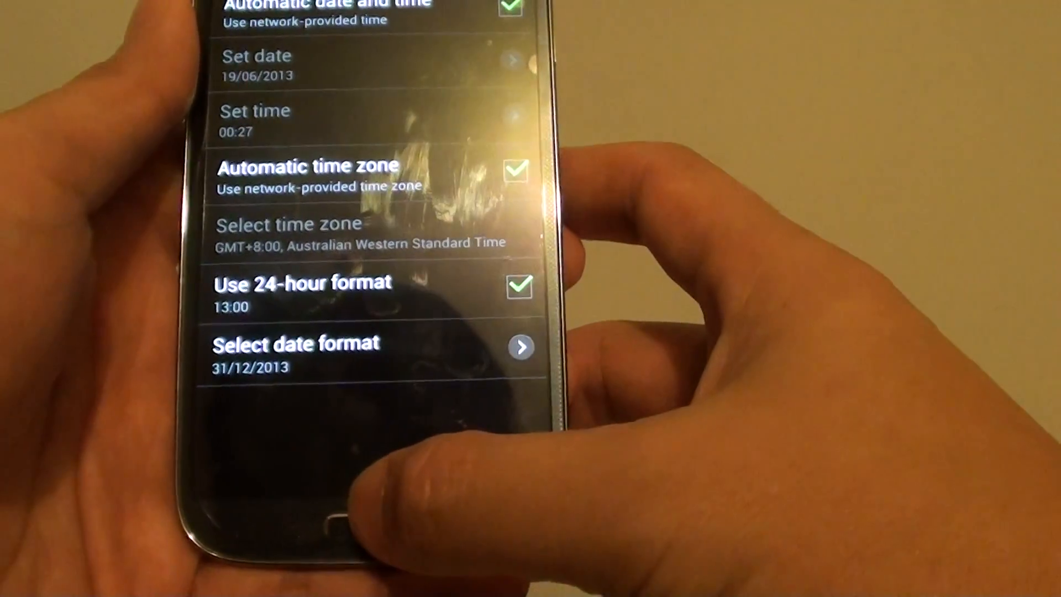